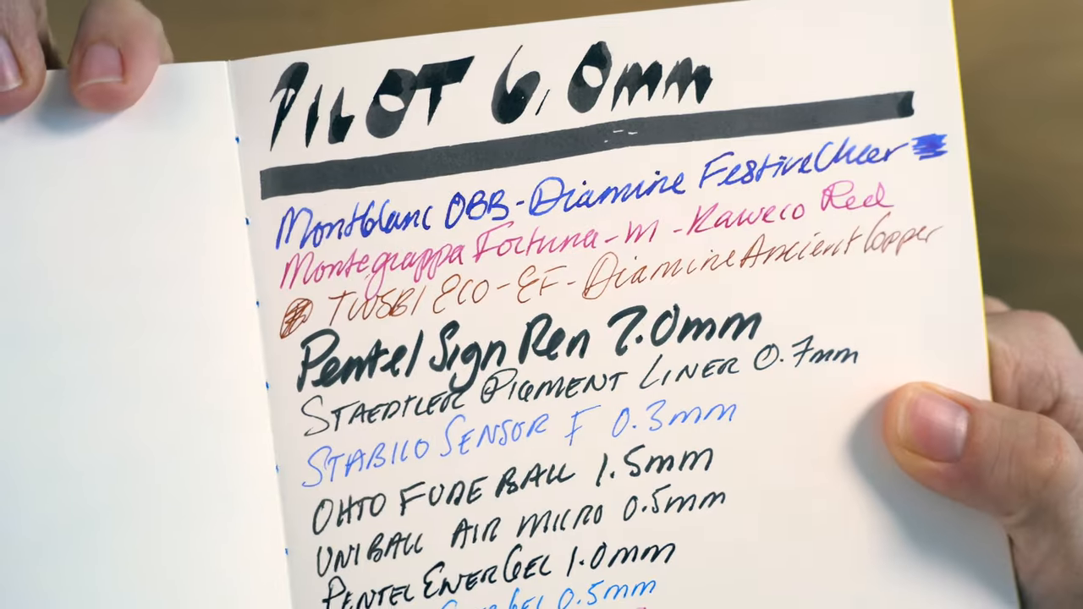
pyautogui.scroll(-3)
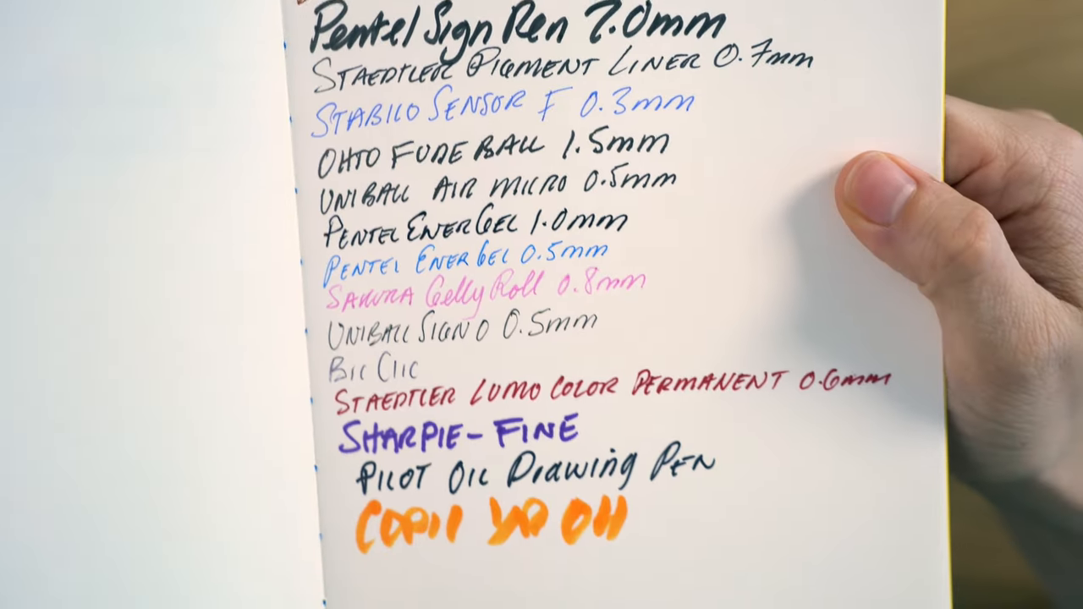